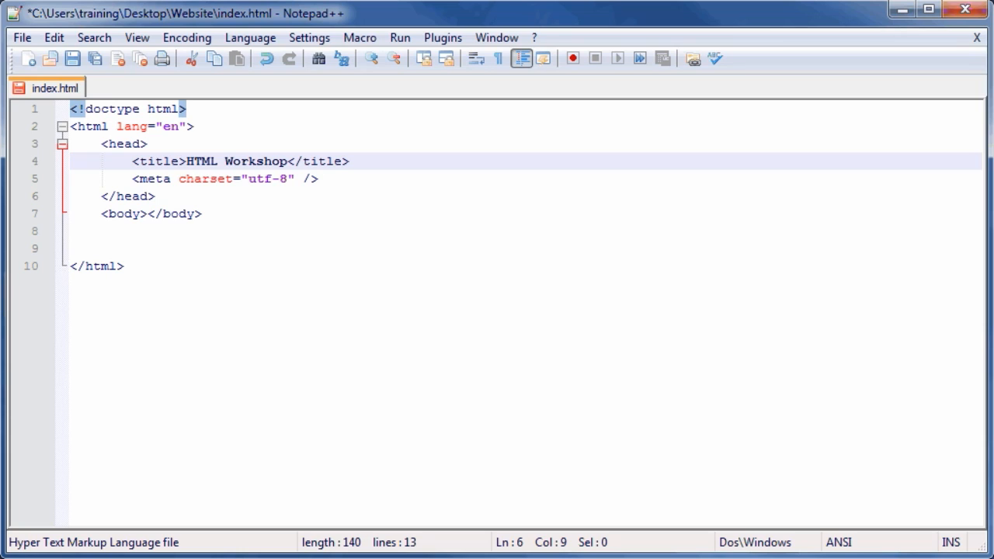
- Place the cursor at the end of the meta charset line in the head
{"action": "left_click", "coordinate": [123, 143]}
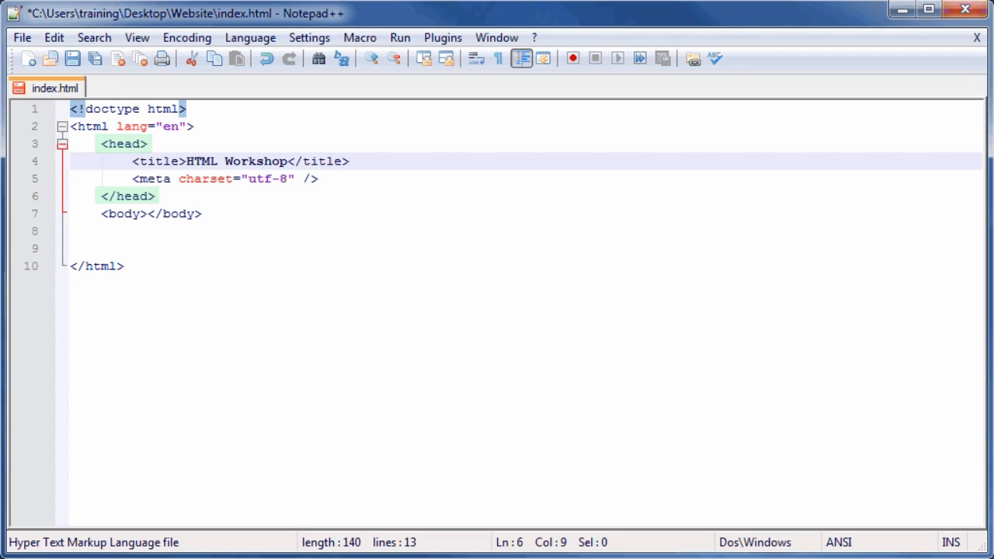
{"action": "mouse_move", "coordinate": [299, 343]}
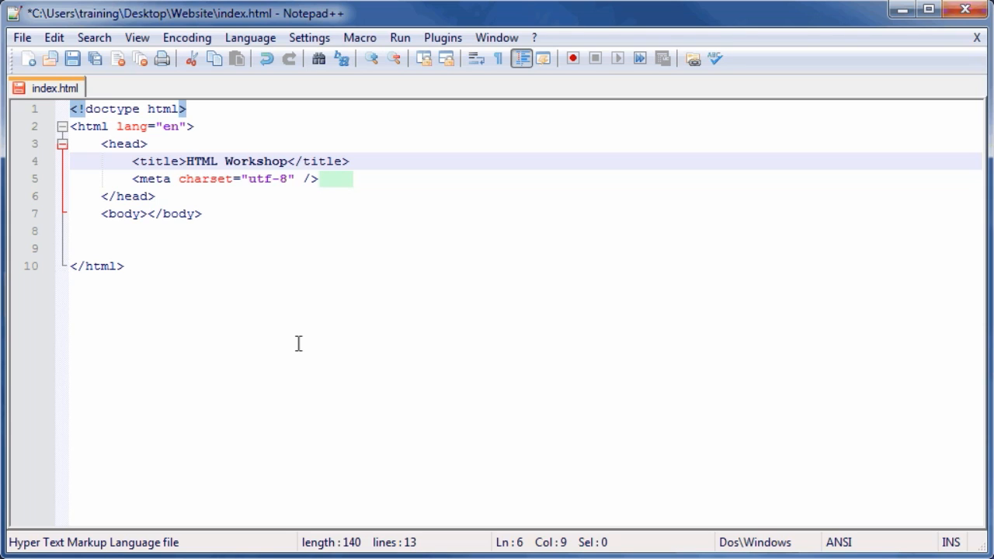
{"action": "mouse_move", "coordinate": [311, 329]}
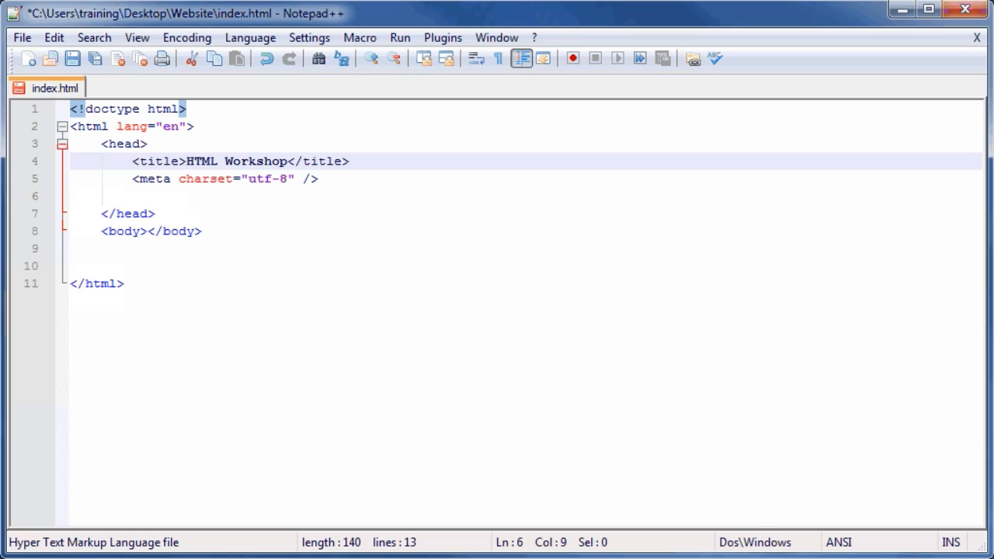
- Write an empty <style>...</style> block after the meta tag with blank lines between
{"action": "key", "text": "enter"}
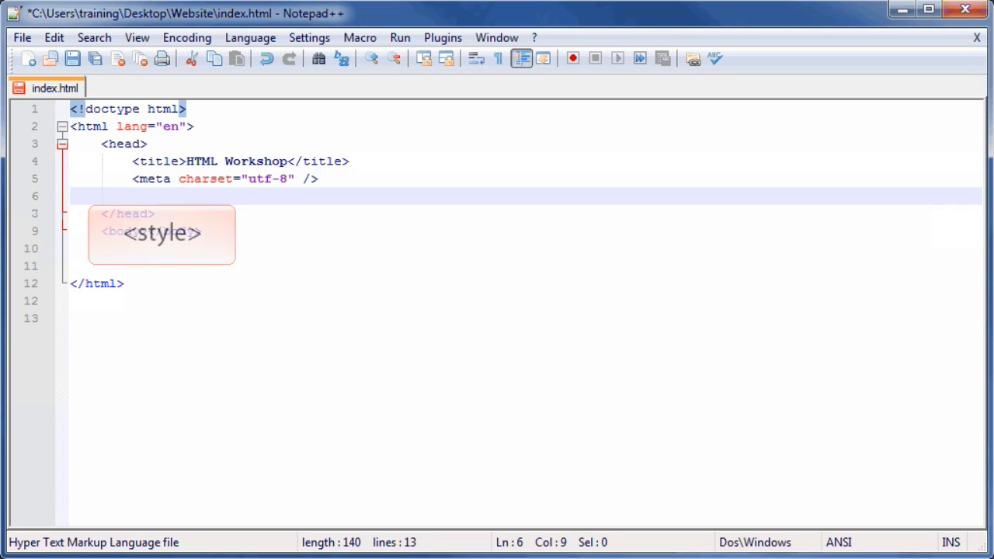
{"action": "type", "text": "<style>"}
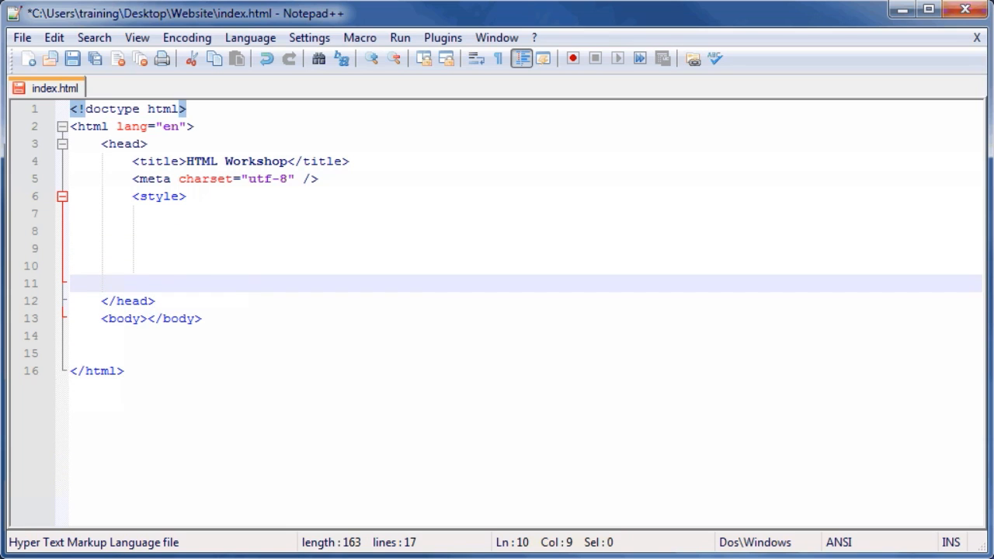
{"action": "type", "text": "</style>"}
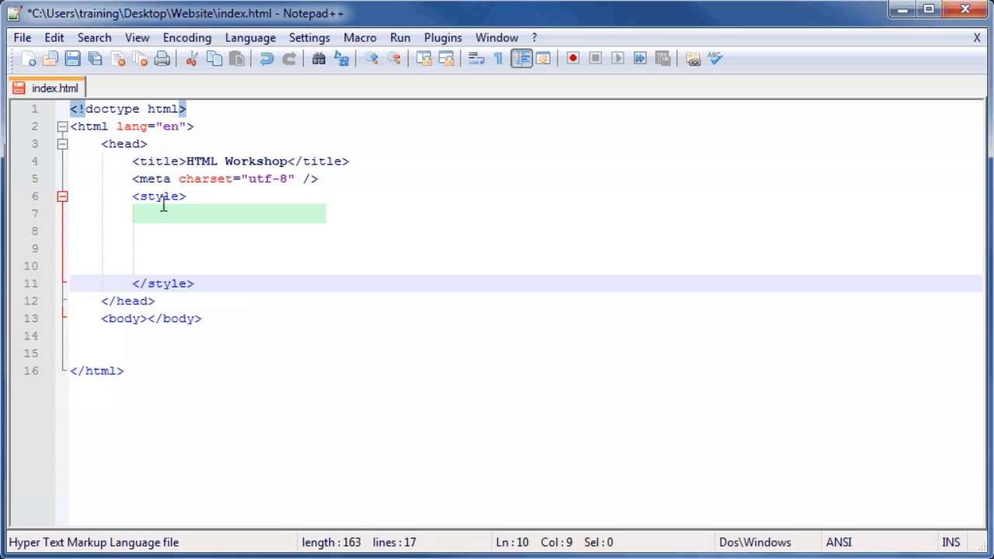
- Write an empty body{ } rule inside the style block
{"action": "type", "text": "body{"}
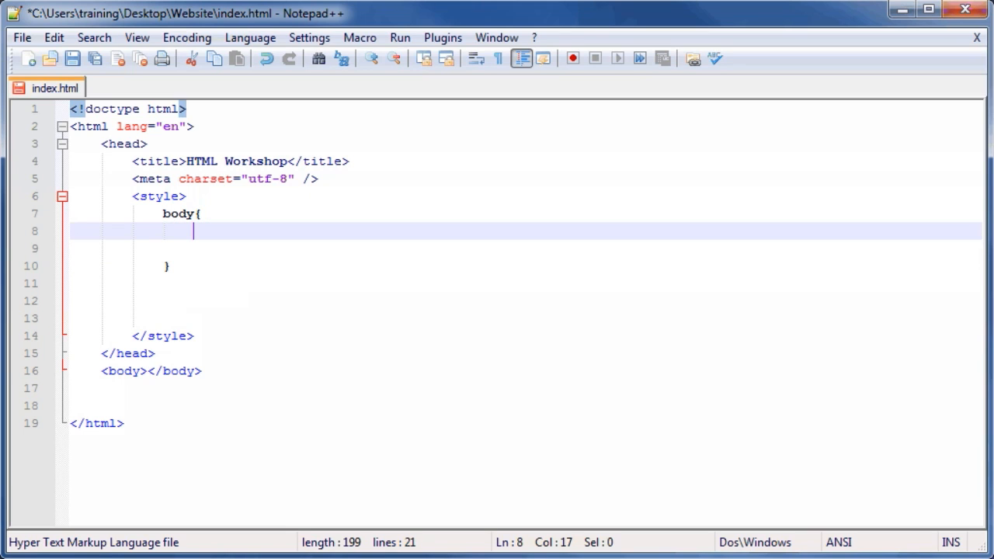
- Write the declaration background-color:#CCCCCC; inside the body rule
{"action": "type", "text": "bac"}
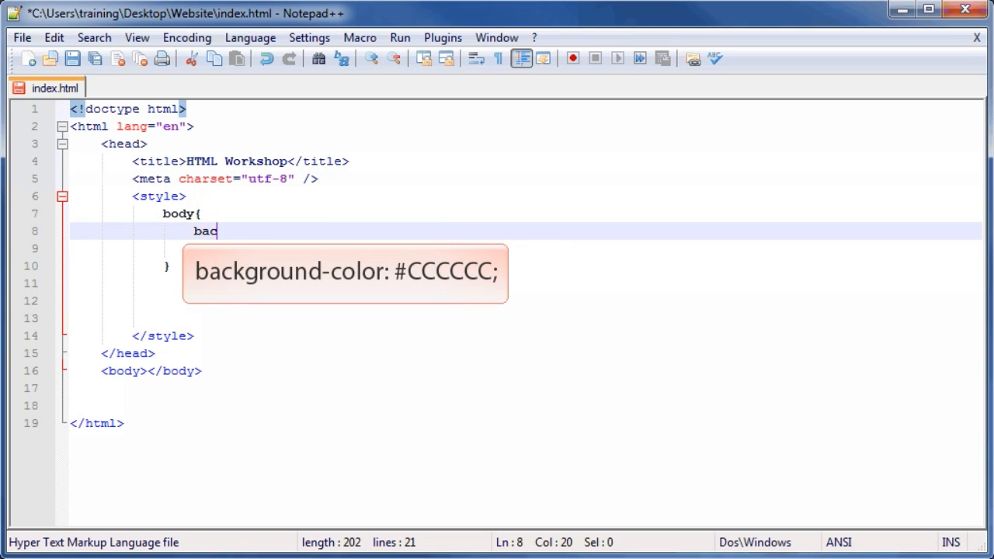
{"action": "type", "text": "kground"}
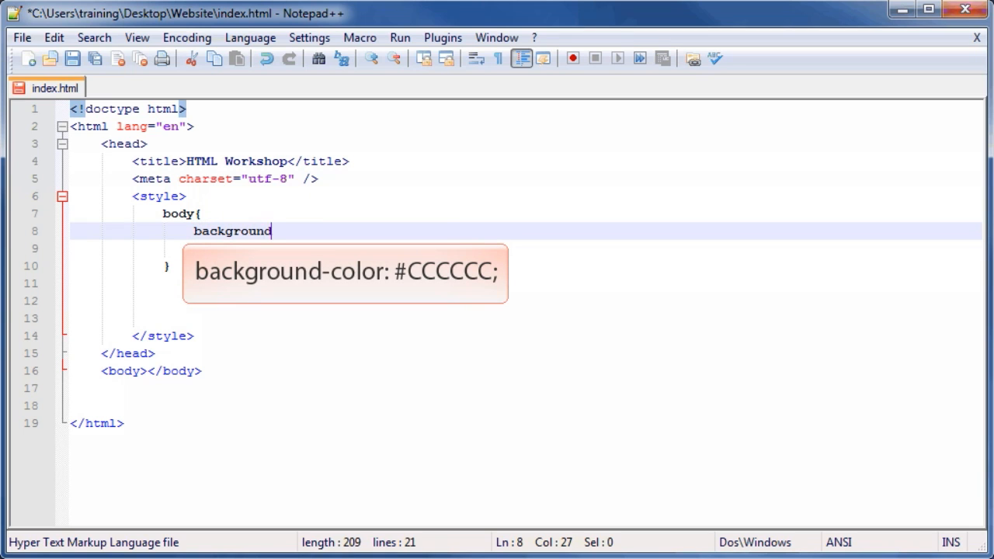
{"action": "type", "text": "-color:"}
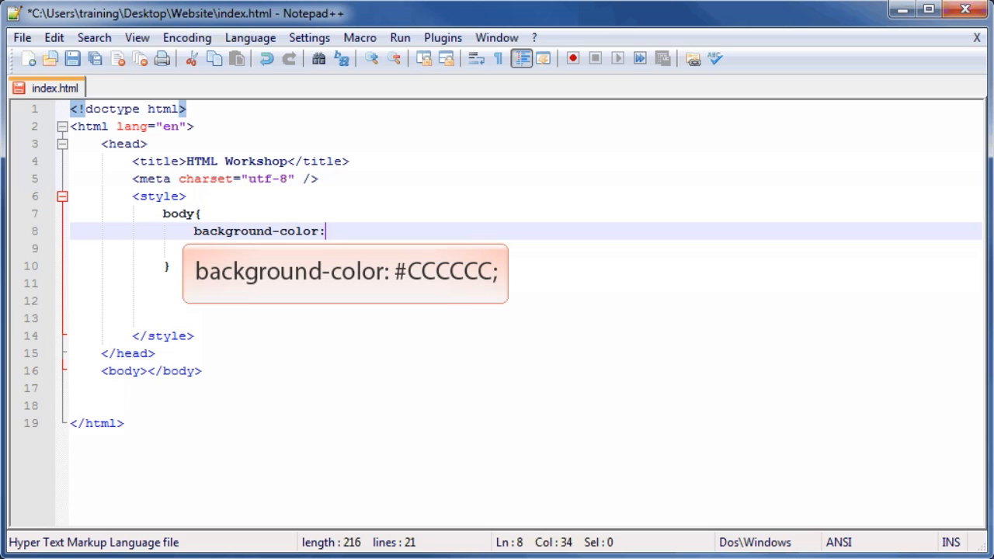
{"action": "type", "text": "#CCCCCC"}
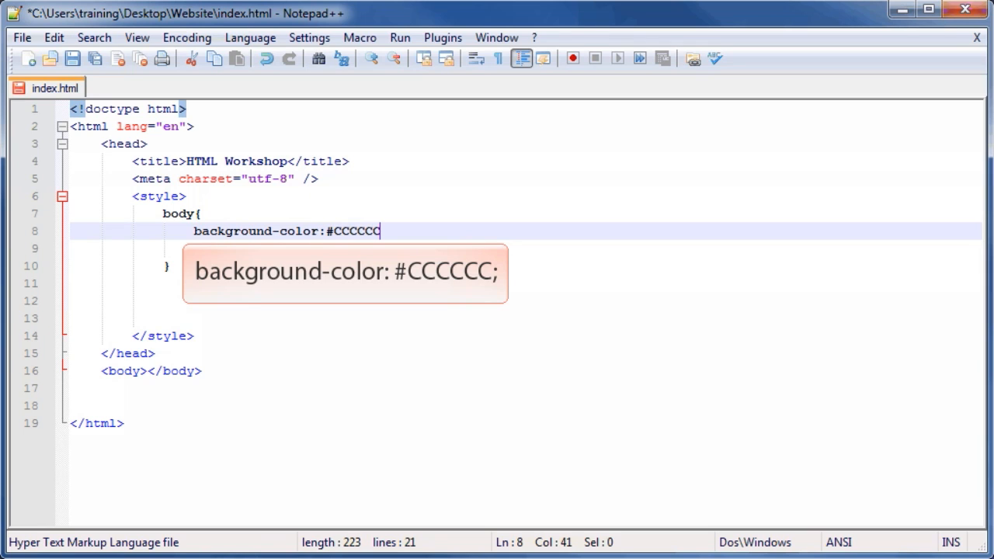
{"action": "type", "text": ";"}
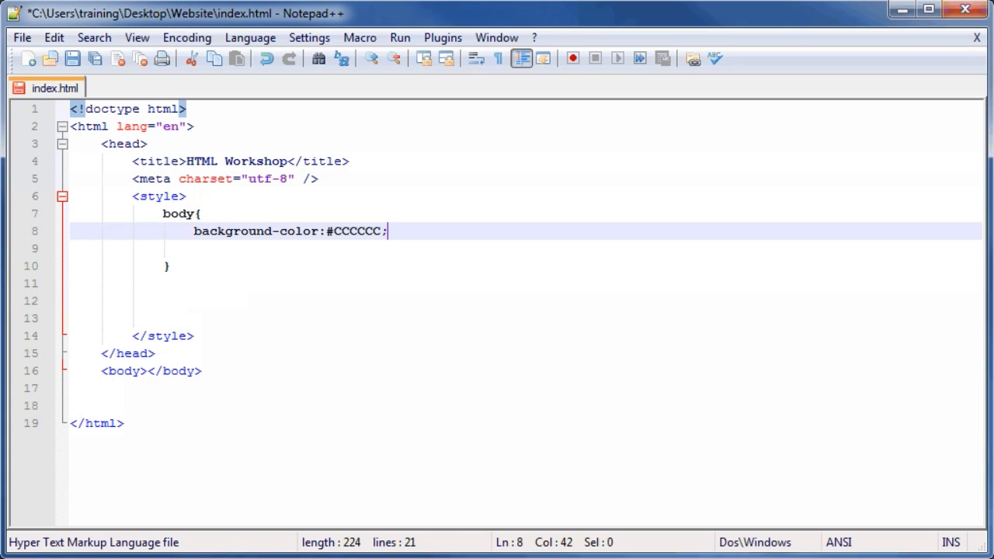
- Save index.html from the toolbar
{"action": "left_click", "coordinate": [72, 59]}
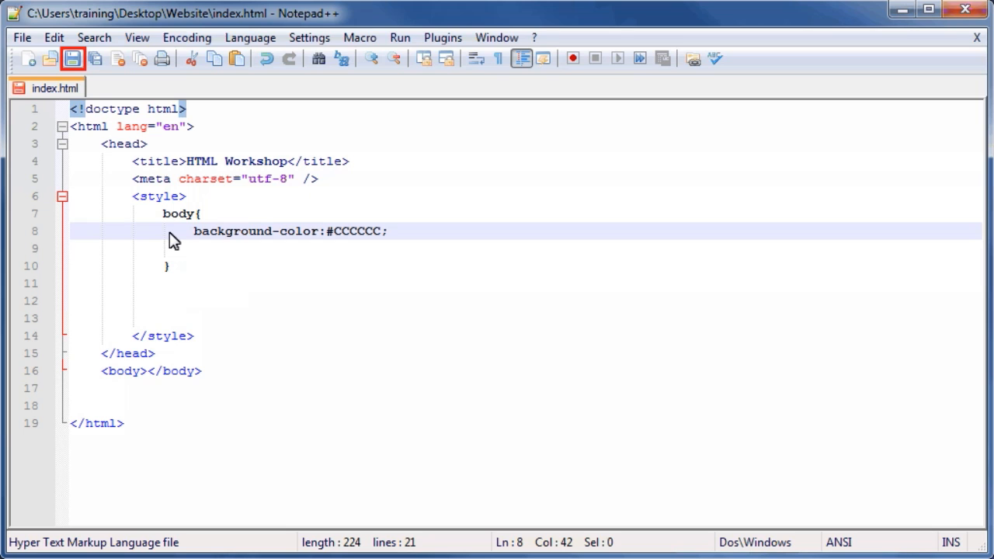
{"action": "mouse_move", "coordinate": [115, 221]}
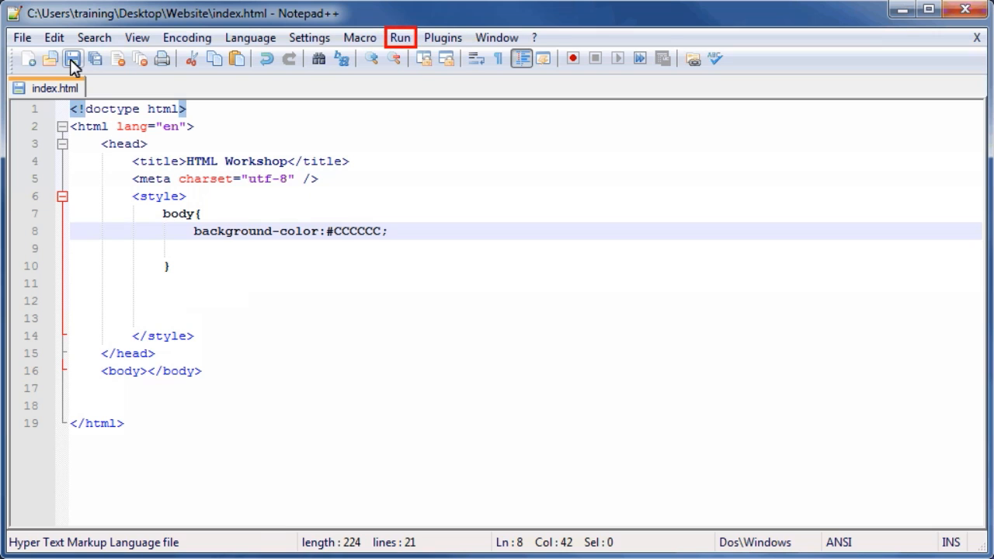
{"action": "mouse_move", "coordinate": [301, 62]}
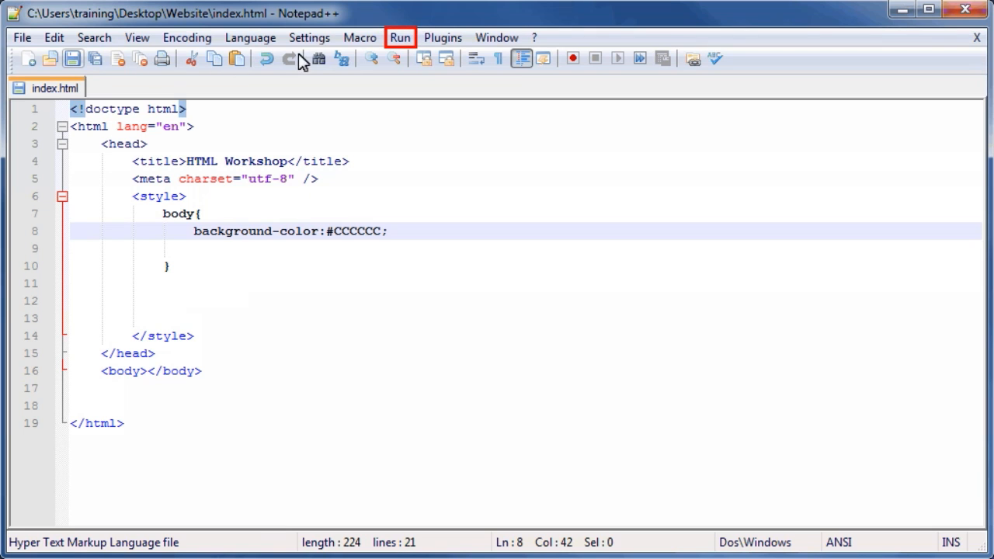